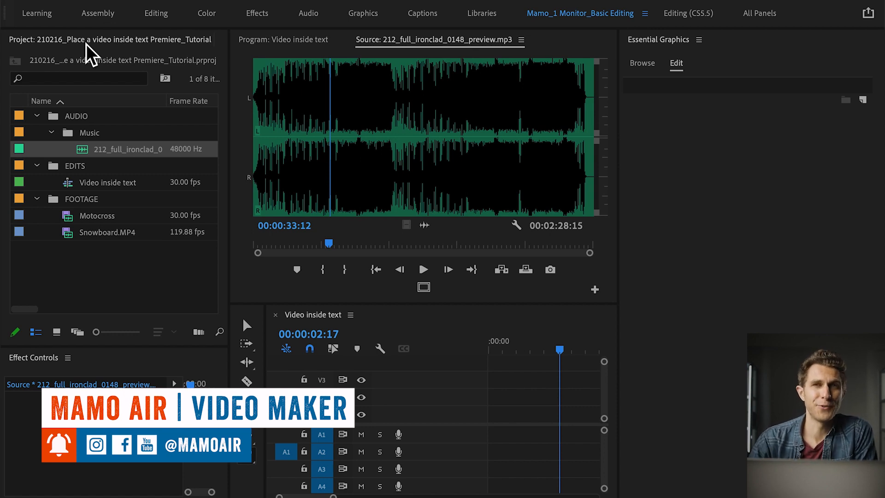
{"action": "mouse_move", "coordinate": [60, 373]}
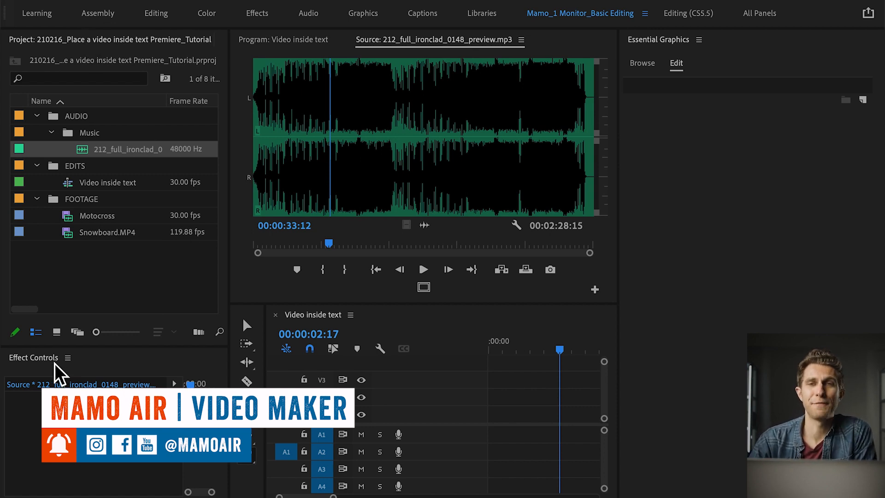
- Switch to the Program monitor to show the empty Video inside text sequence
{"action": "left_click", "coordinate": [284, 40]}
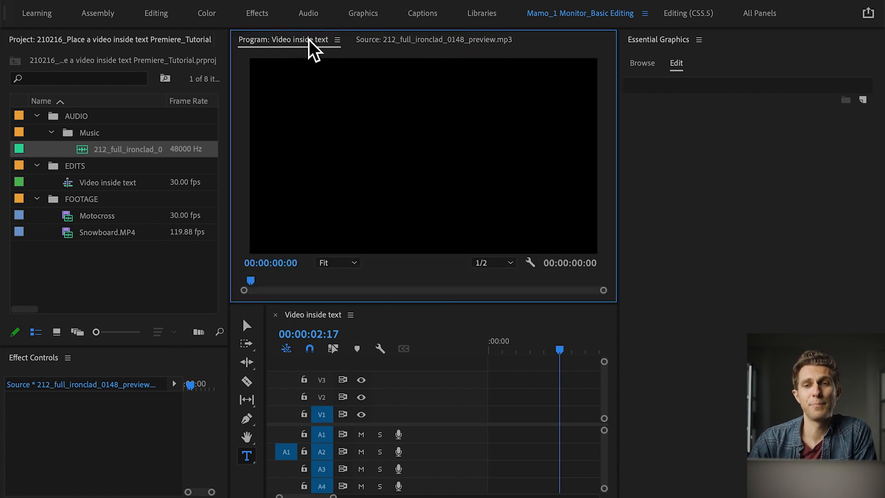
{"action": "mouse_move", "coordinate": [415, 55]}
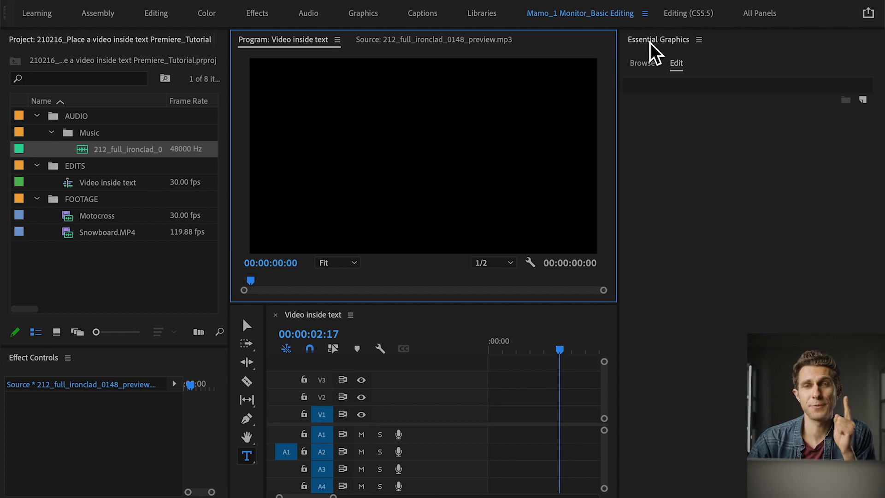
{"action": "mouse_move", "coordinate": [265, 342]}
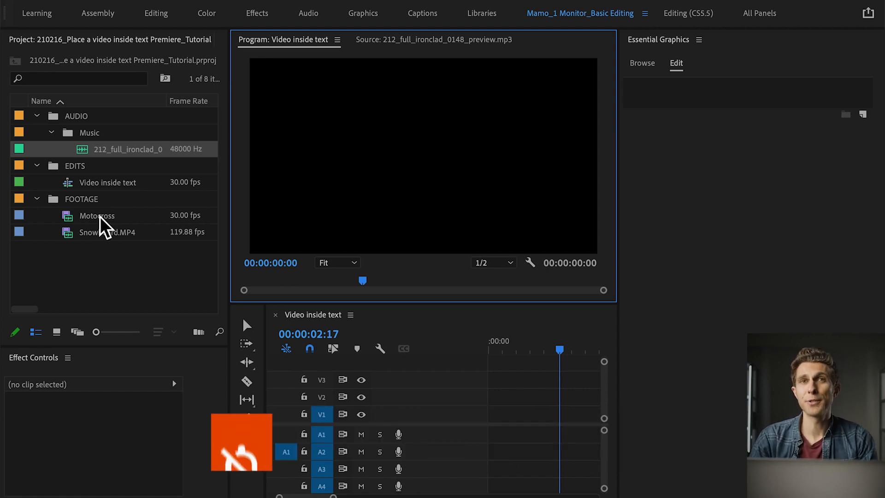
{"action": "mouse_move", "coordinate": [100, 221]}
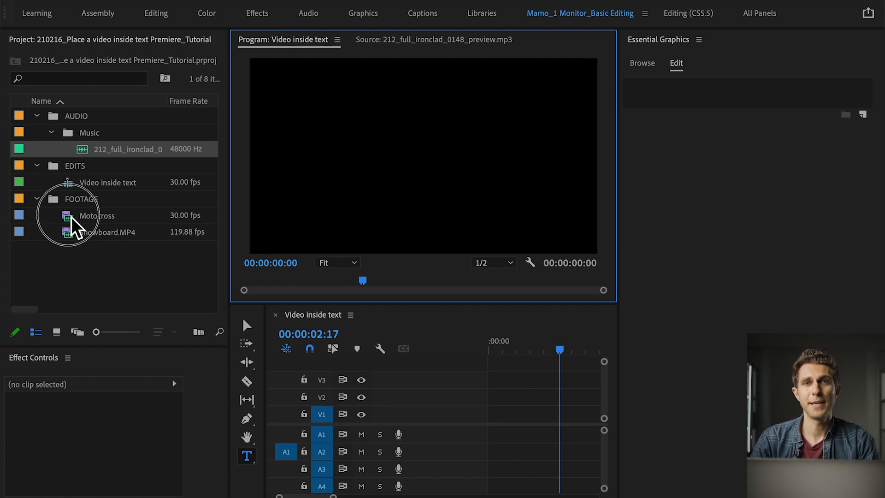
- Preview Motocross from a chosen start point, place it on V2, and return the playhead to 0
{"action": "double_click", "coordinate": [97, 215]}
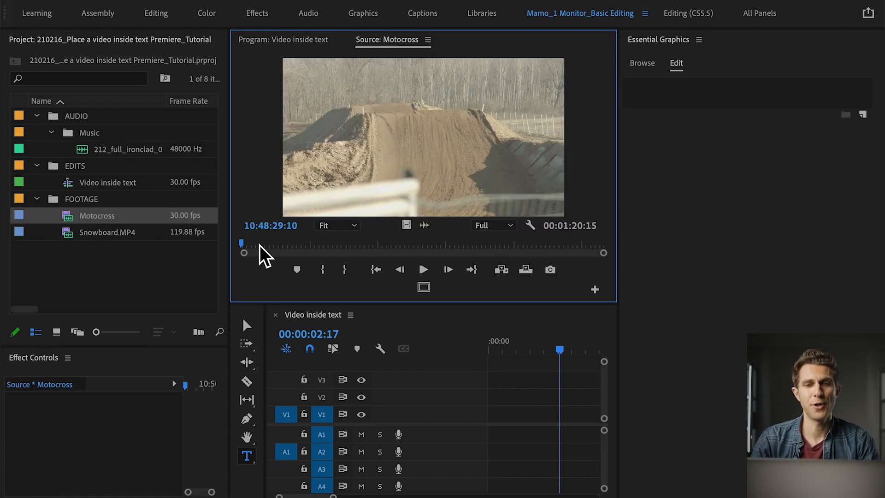
{"action": "left_click_drag", "start_coordinate": [241, 244], "coordinate": [248, 244]}
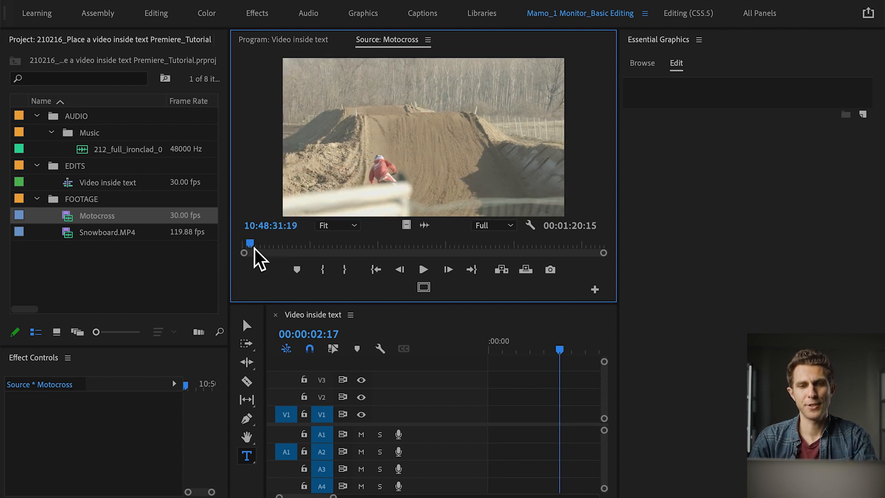
{"action": "left_click_drag", "start_coordinate": [249, 243], "coordinate": [289, 243]}
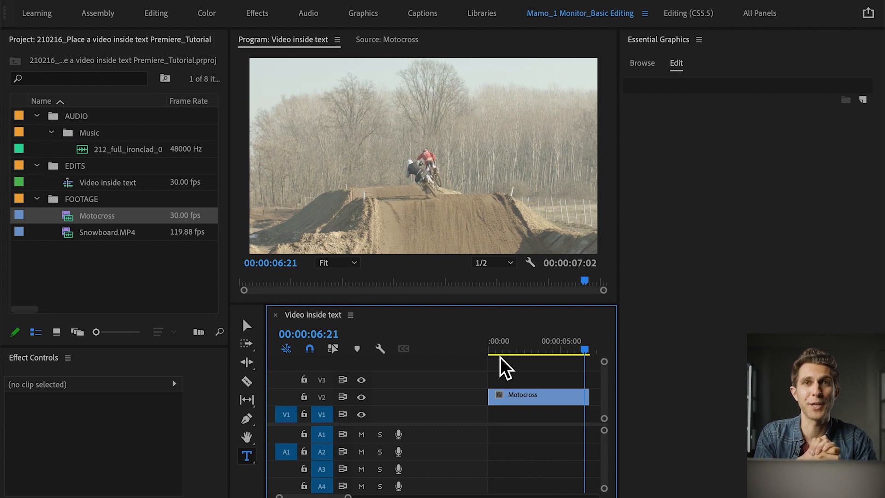
{"action": "left_click", "coordinate": [246, 325]}
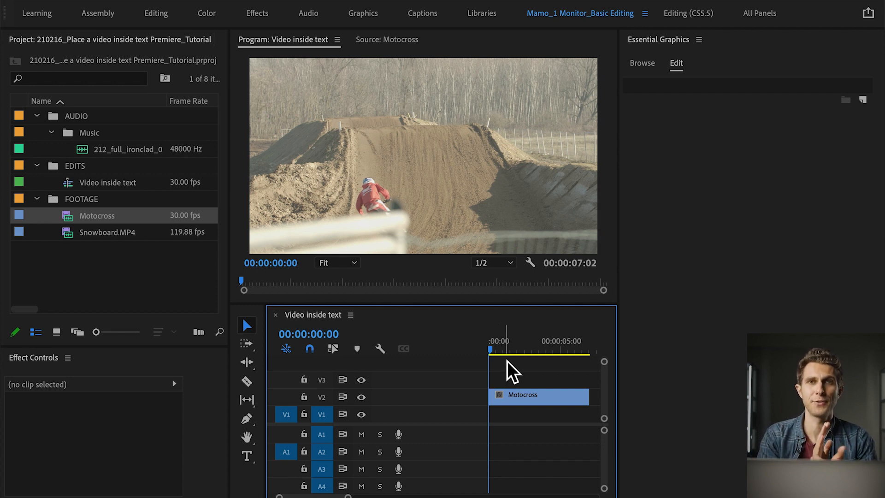
{"action": "mouse_move", "coordinate": [665, 50]}
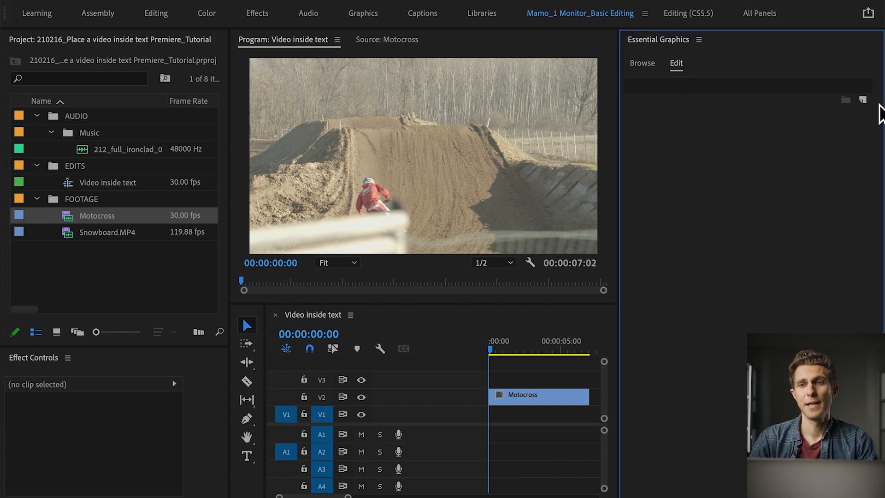
- Add a new Text layer from the Essential Graphics New Layer menu
{"action": "left_click", "coordinate": [863, 100]}
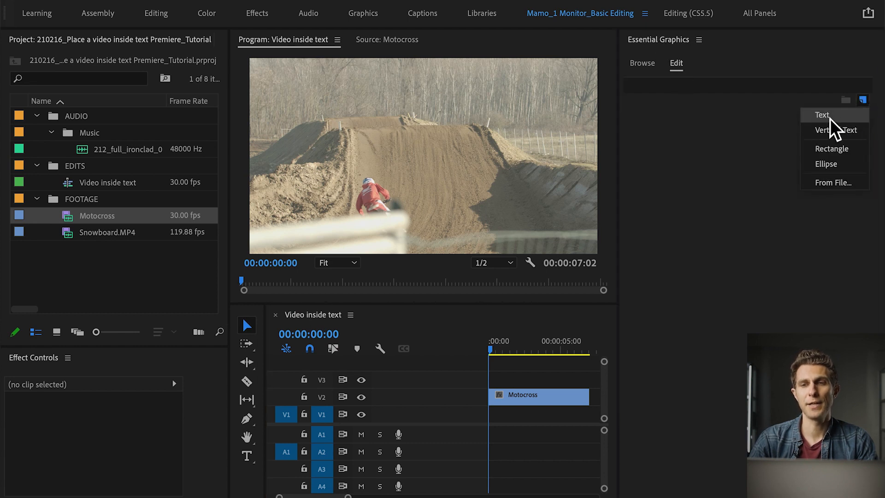
{"action": "left_click", "coordinate": [821, 115]}
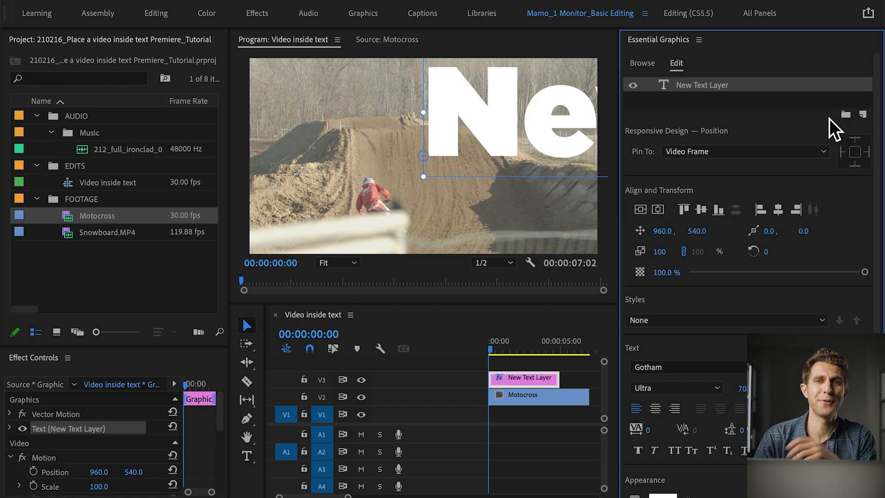
{"action": "mouse_move", "coordinate": [460, 124]}
{"action": "type", "text": "C"}
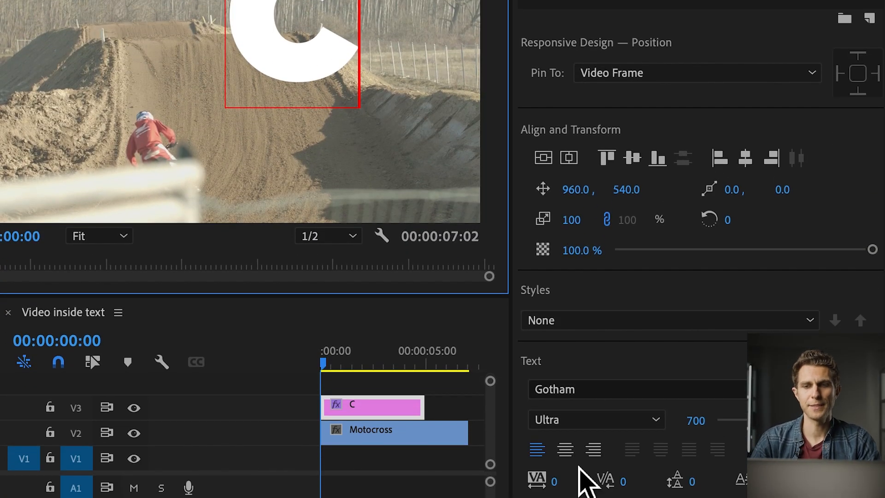
{"action": "mouse_move", "coordinate": [565, 450]}
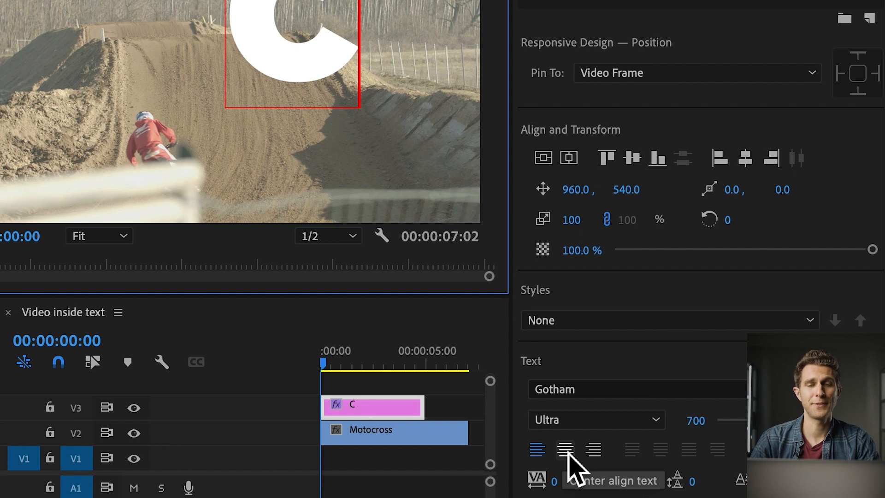
- Center-align the C text, then center it vertically and horizontally in the frame
{"action": "left_click", "coordinate": [565, 450]}
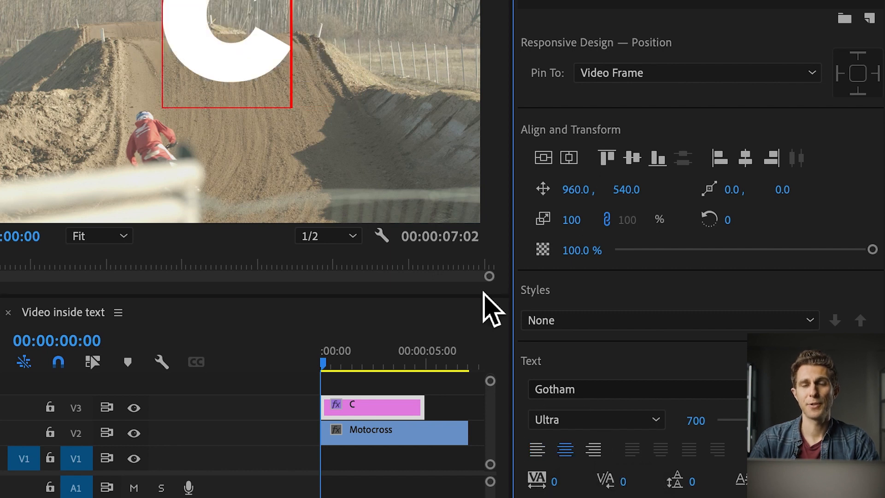
{"action": "mouse_move", "coordinate": [543, 158]}
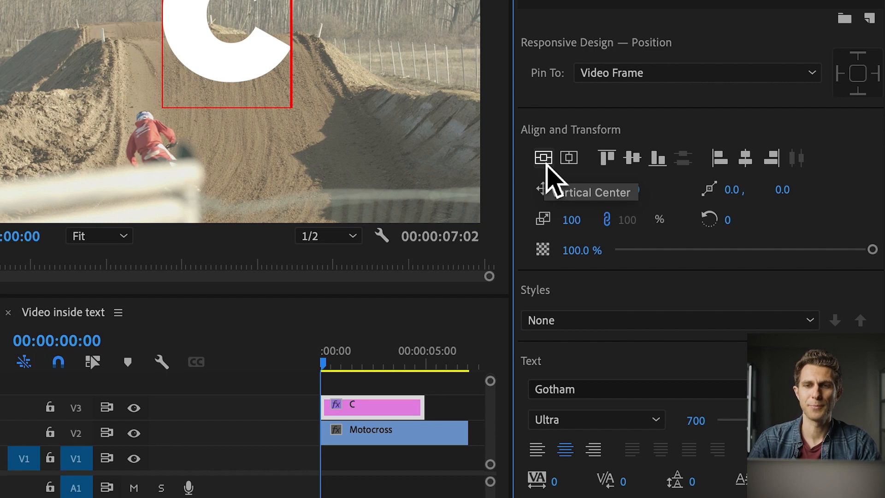
{"action": "left_click", "coordinate": [542, 159]}
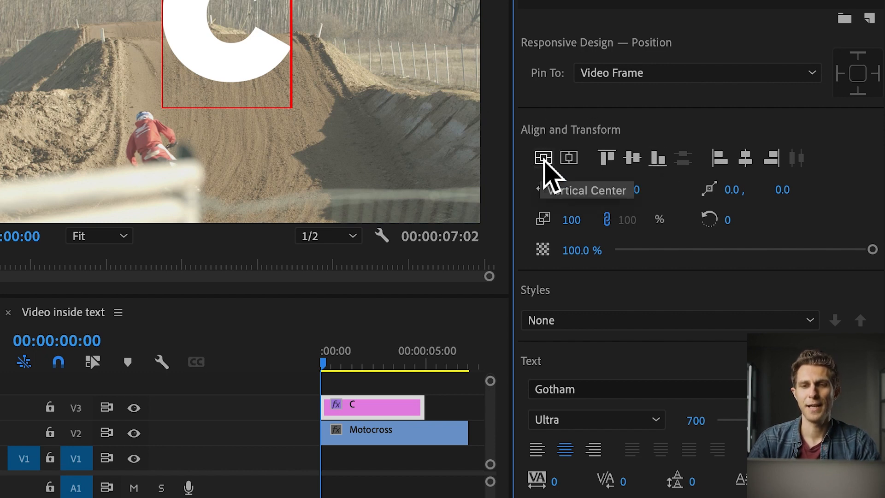
{"action": "left_click", "coordinate": [570, 158]}
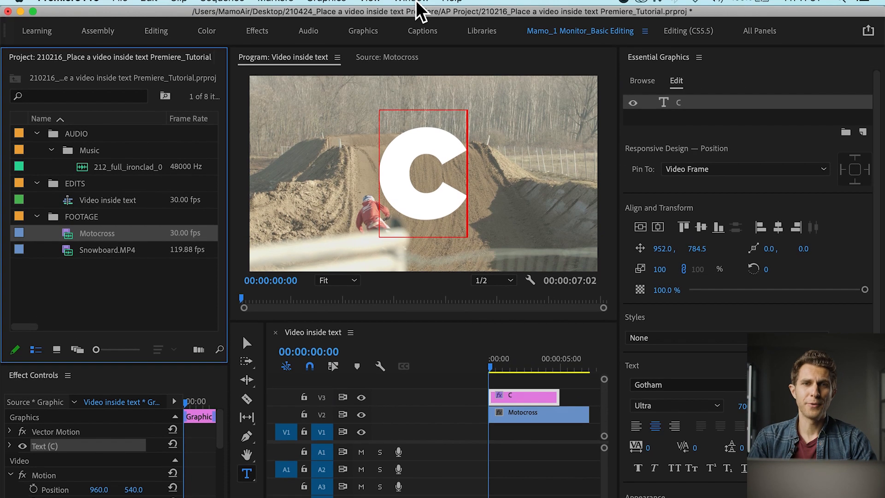
- Search the Effects panel for 'Track matte' and apply Track Matte Key to Motocross
{"action": "left_click", "coordinate": [410, 5]}
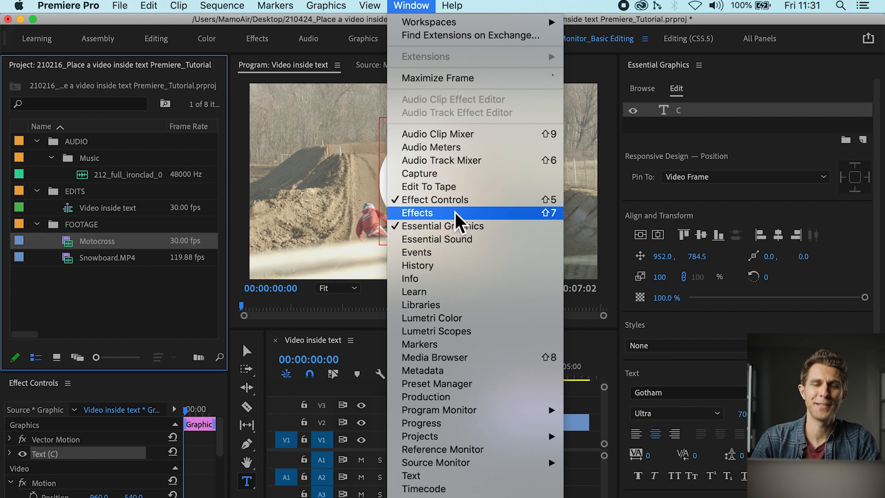
{"action": "left_click", "coordinate": [417, 213]}
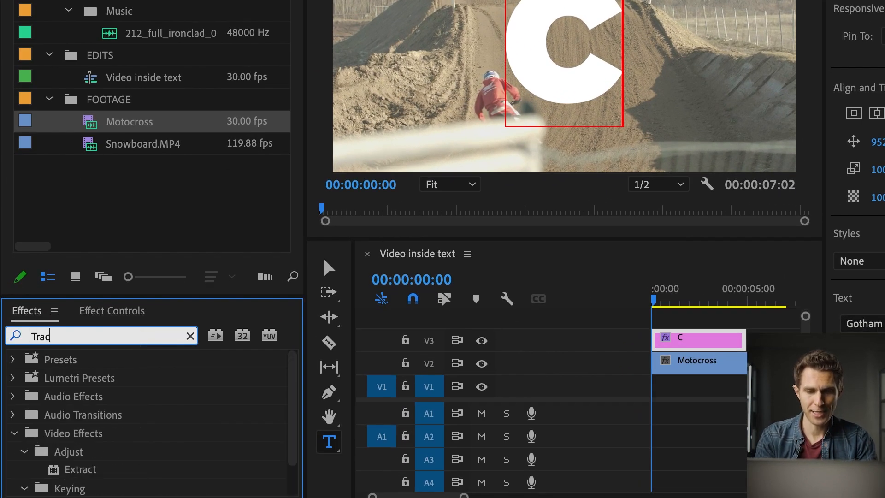
{"action": "type", "text": "Track matte"}
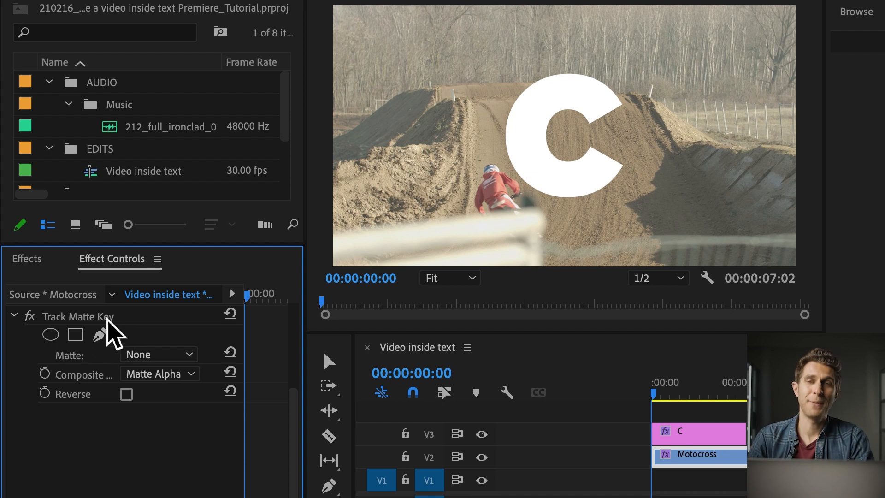
- Set the Track Matte Key's Matte option to Video 3
{"action": "left_click", "coordinate": [78, 317]}
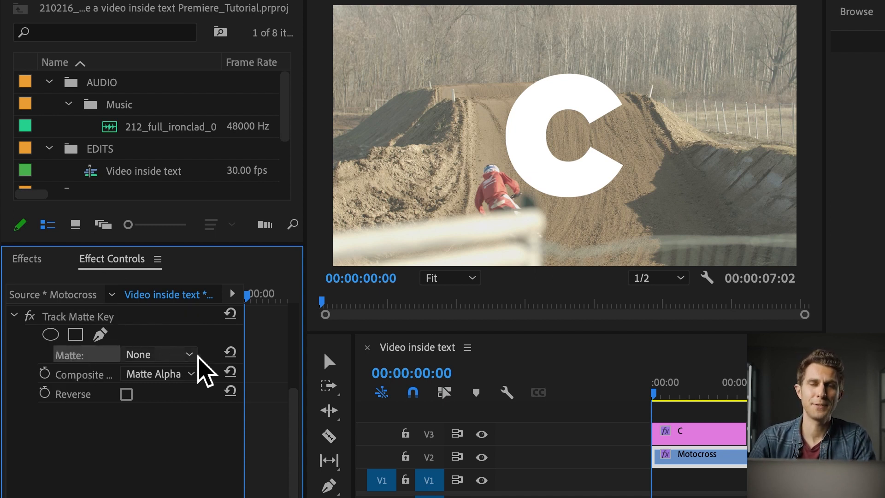
{"action": "left_click", "coordinate": [160, 354]}
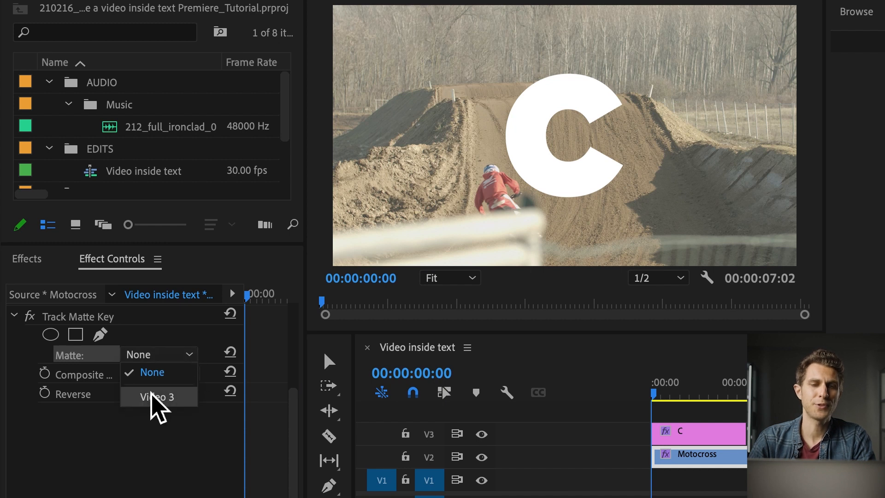
{"action": "mouse_move", "coordinate": [177, 420]}
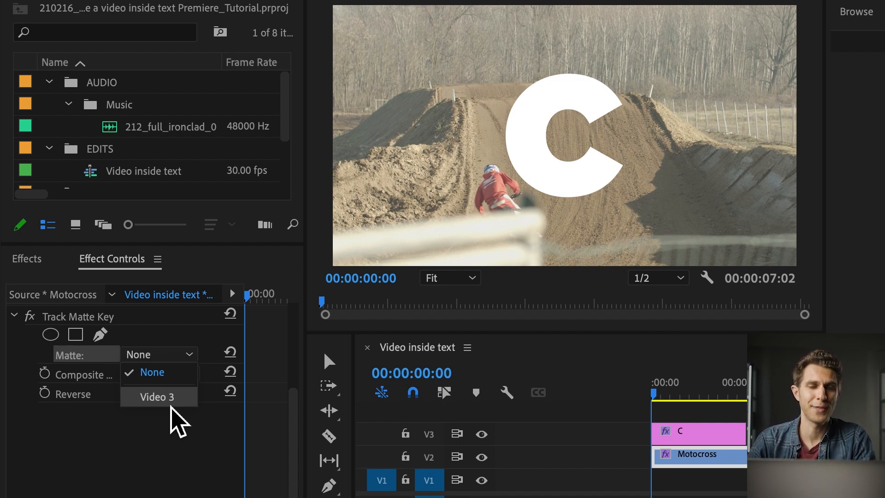
{"action": "left_click", "coordinate": [155, 397]}
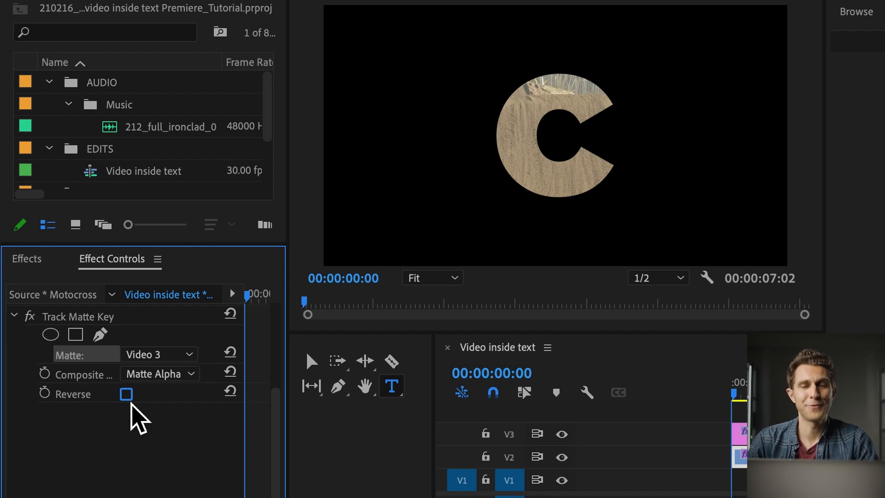
{"action": "left_click", "coordinate": [126, 393]}
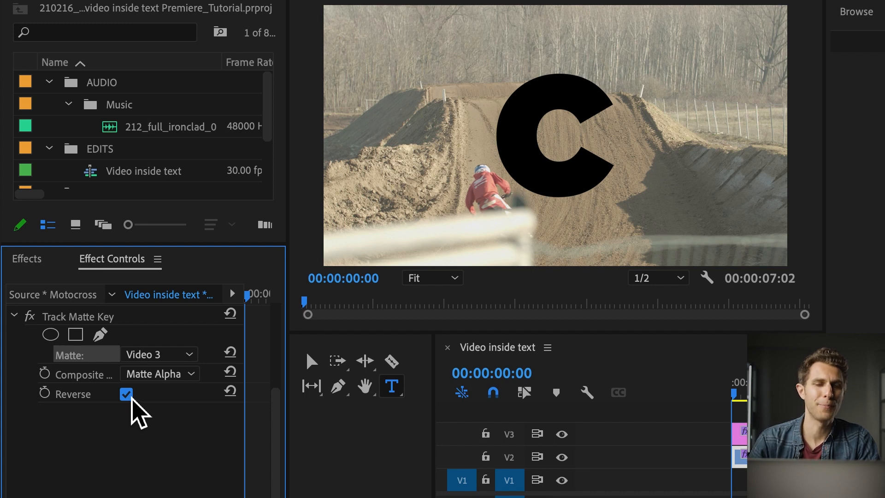
{"action": "left_click", "coordinate": [126, 394]}
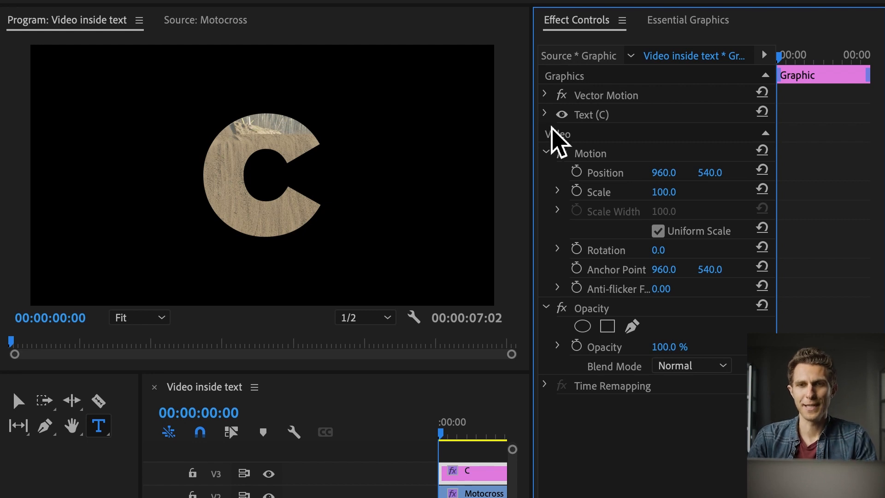
{"action": "mouse_move", "coordinate": [642, 130]}
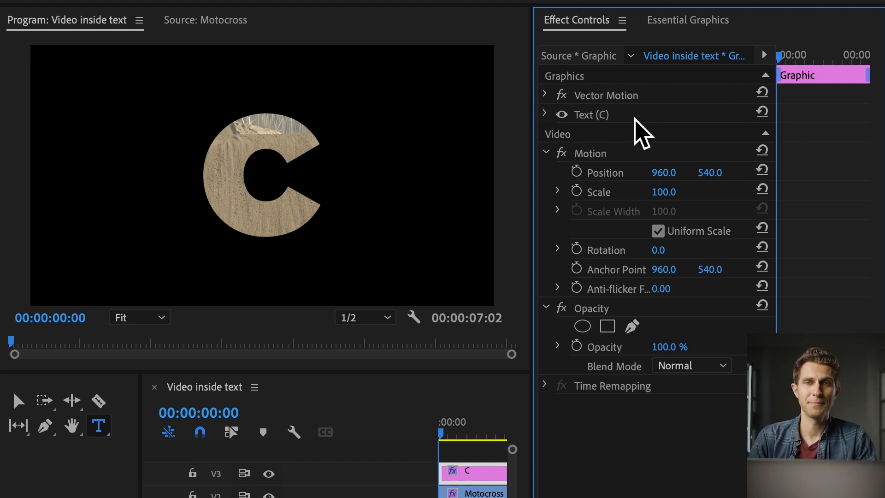
- Select and expand the C text layer, then enable its Source Text stopwatch
{"action": "left_click", "coordinate": [590, 115]}
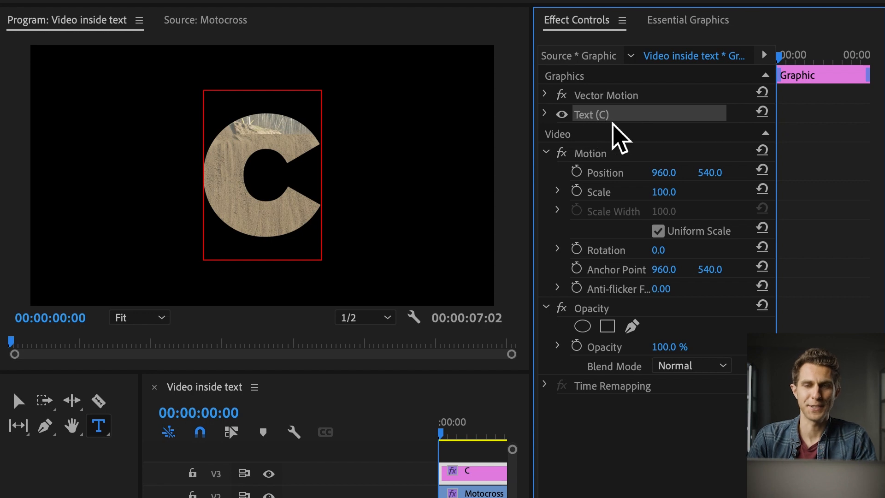
{"action": "left_click", "coordinate": [543, 110]}
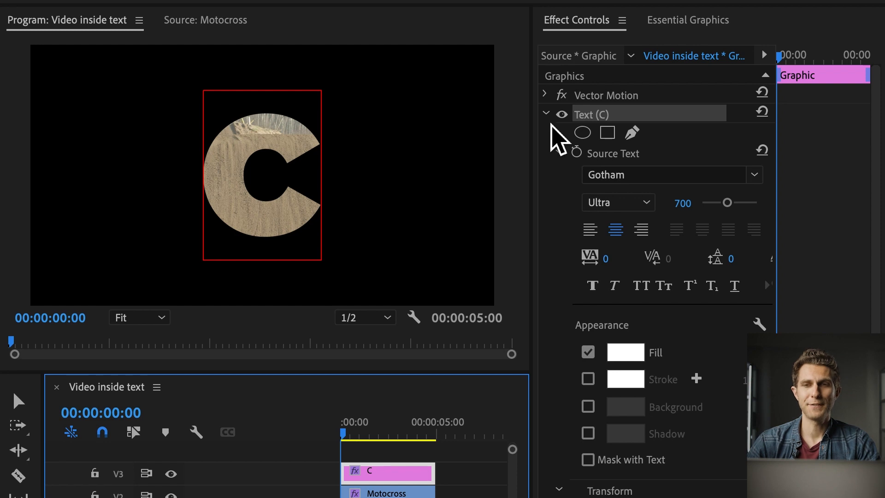
{"action": "mouse_move", "coordinate": [576, 153]}
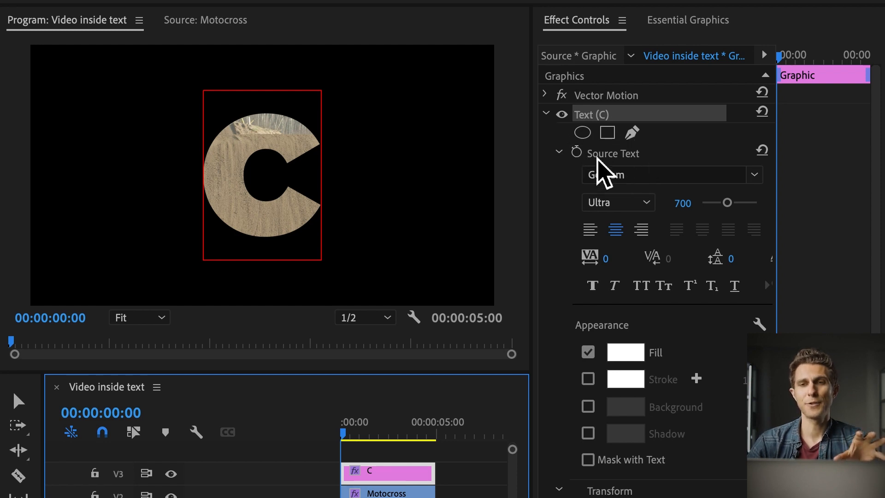
{"action": "mouse_move", "coordinate": [577, 153]}
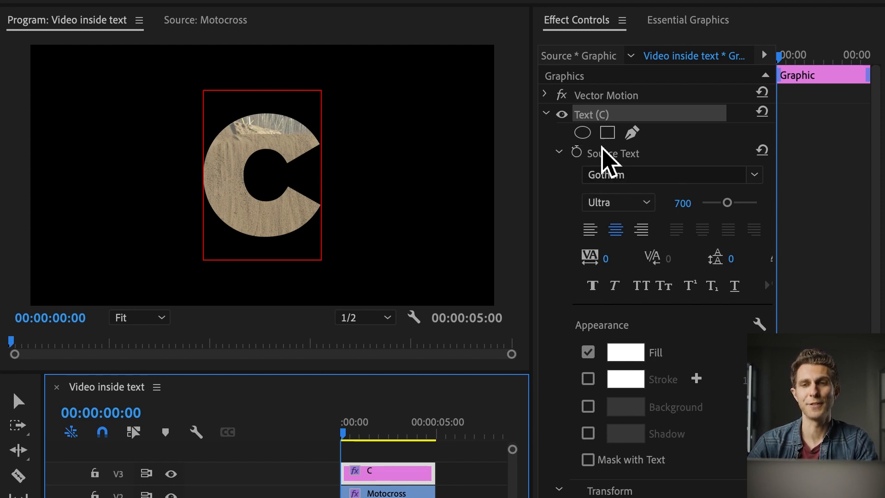
{"action": "left_click", "coordinate": [577, 153]}
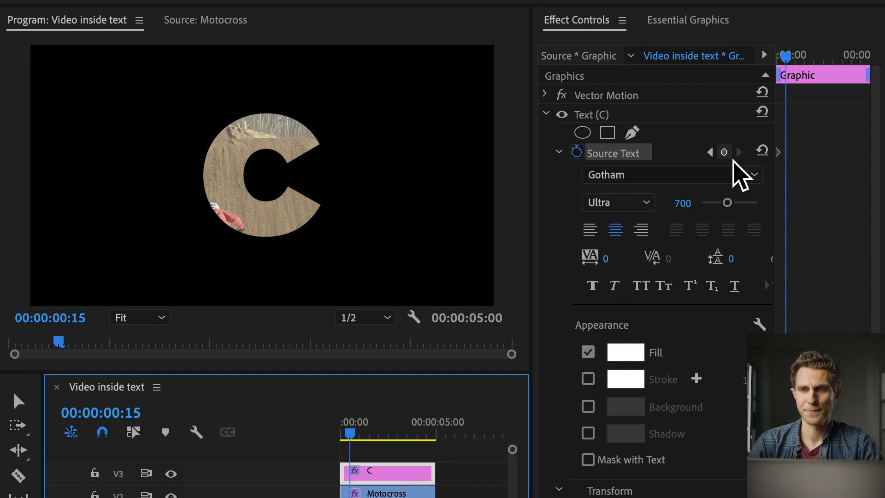
- Add a Source Text keyframe at the current frame for the next letter
{"action": "left_click", "coordinate": [724, 152]}
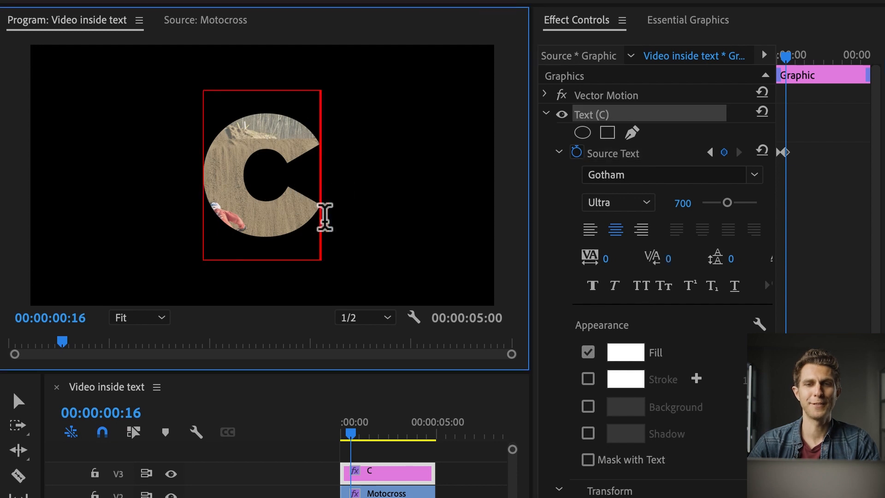
{"action": "mouse_move", "coordinate": [321, 202]}
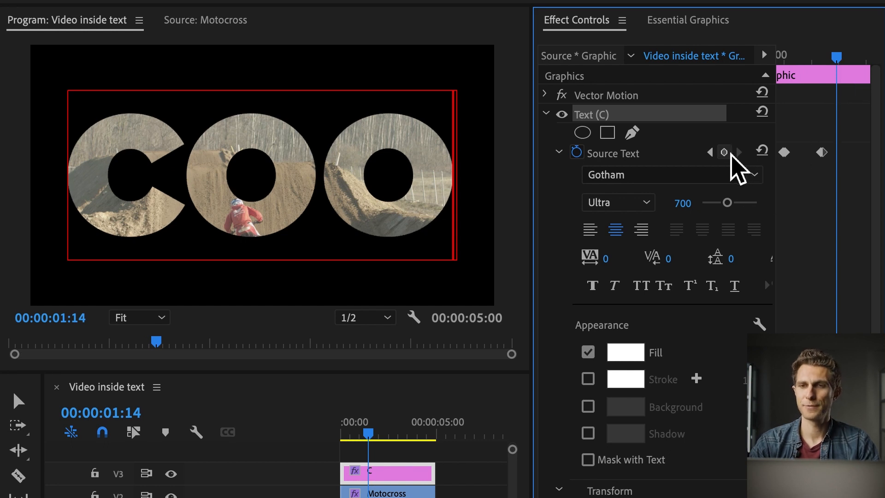
- Add a Source Text keyframe and type L after the last O to spell COOL
{"action": "left_click", "coordinate": [724, 153]}
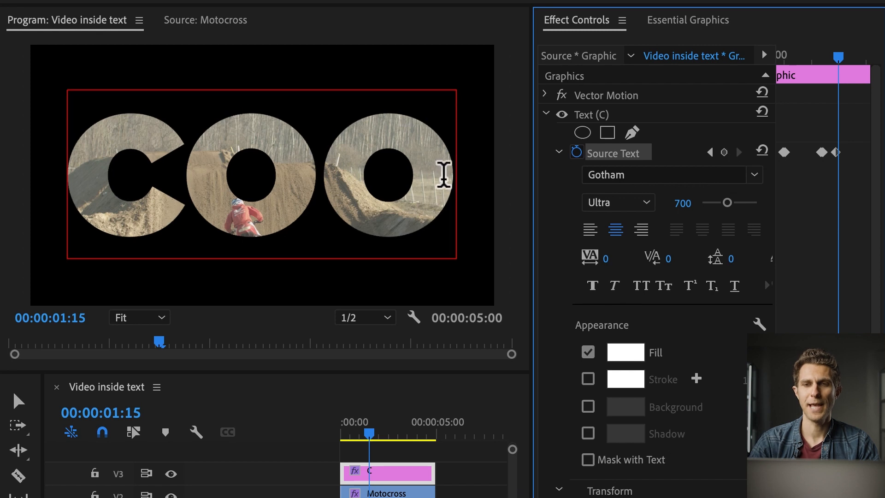
{"action": "left_click", "coordinate": [592, 114]}
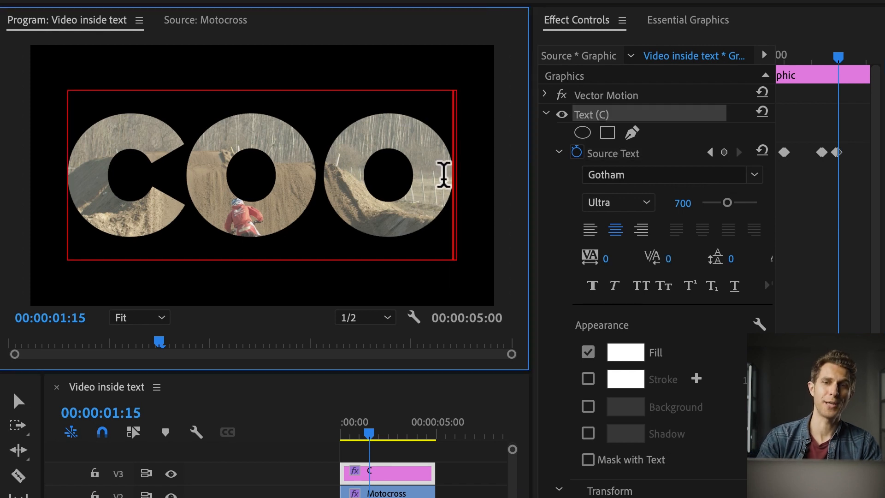
{"action": "type", "text": "L"}
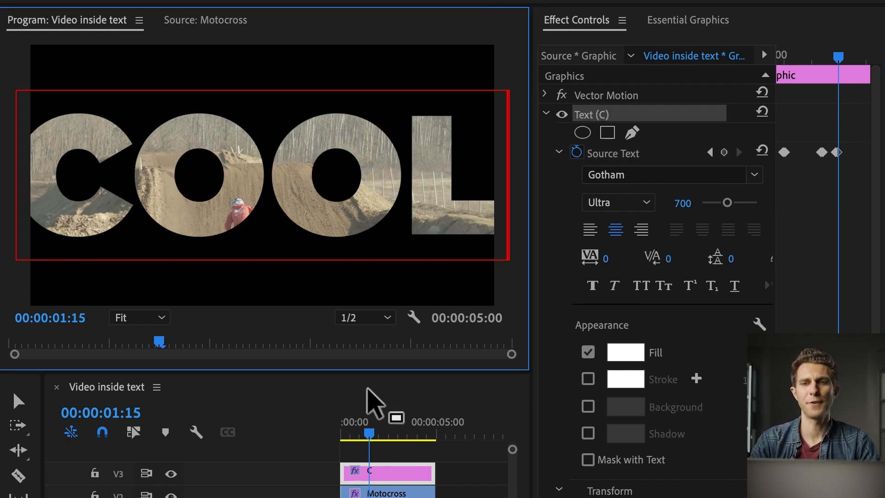
{"action": "key", "text": "ctrl+s"}
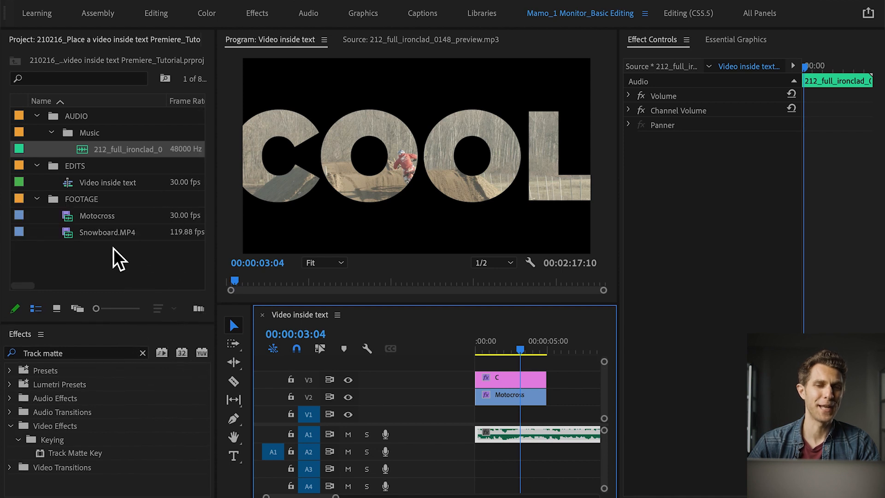
- Preview Snowboard.MP4 and drag it onto track V1 beneath the Motocross clip
{"action": "double_click", "coordinate": [110, 231]}
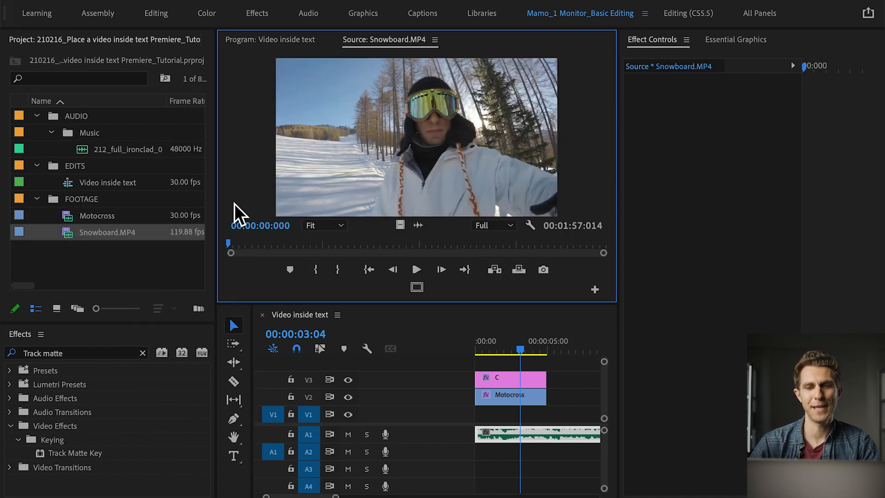
{"action": "left_click_drag", "start_coordinate": [230, 243], "coordinate": [266, 243]}
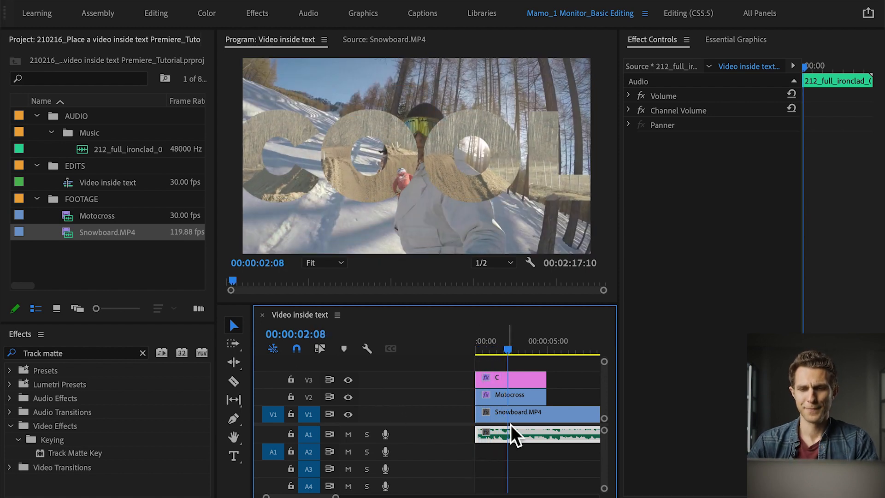
- Set the Snowboard clip's speed to 20% via Speed/Duration
{"action": "right_click", "coordinate": [514, 433]}
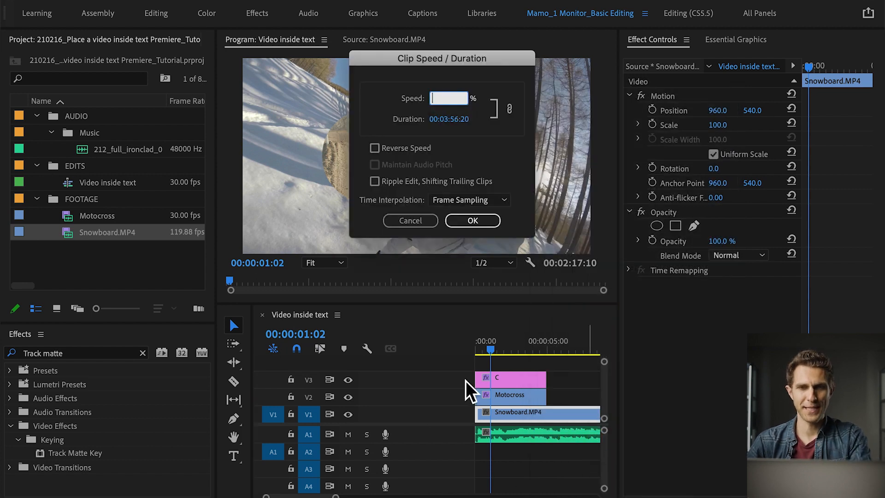
{"action": "left_click", "coordinate": [472, 220]}
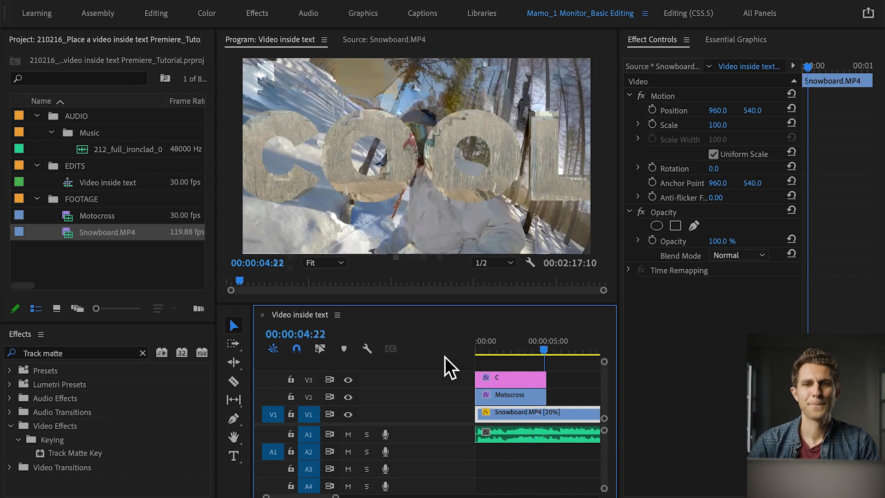
- Grade the Motocross clip in Lumetri Color with higher contrast and warmer temperature
{"action": "left_click", "coordinate": [543, 355]}
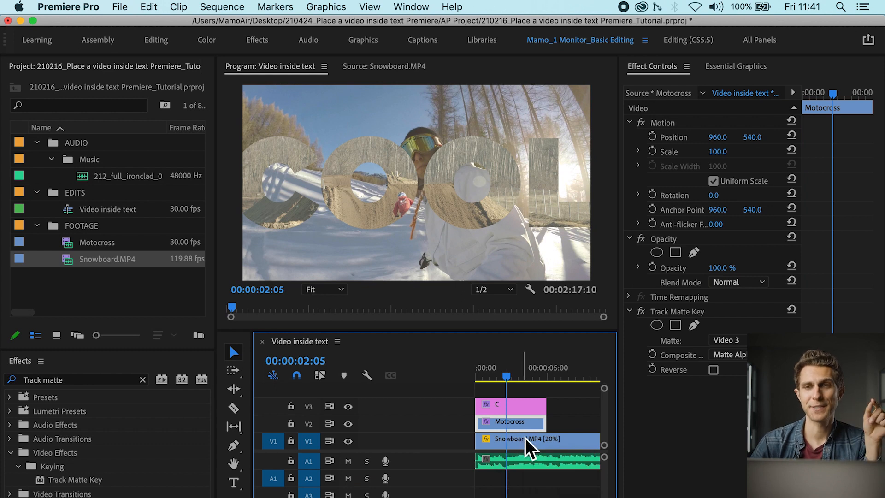
{"action": "left_click", "coordinate": [410, 7]}
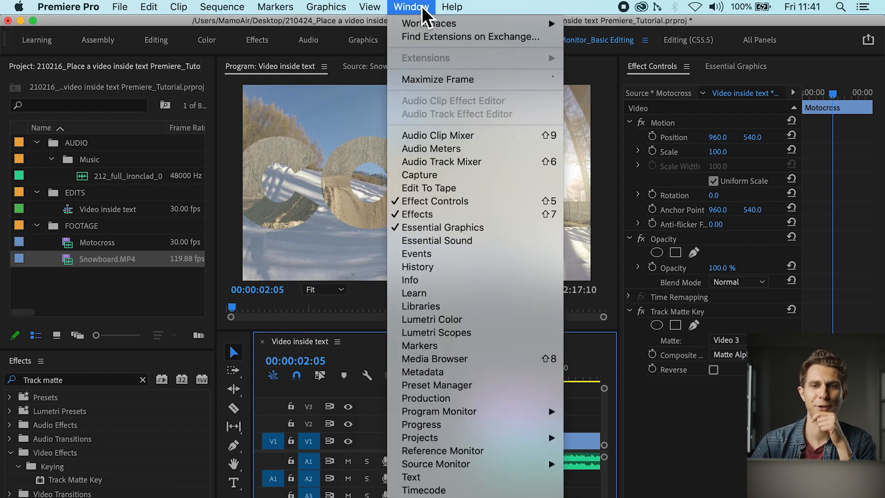
{"action": "left_click", "coordinate": [431, 319]}
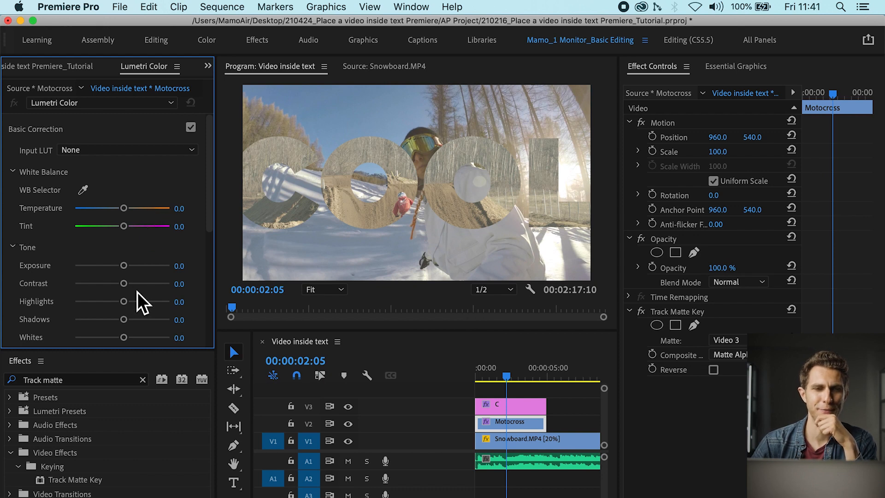
{"action": "left_click_drag", "start_coordinate": [117, 319], "coordinate": [102, 319]}
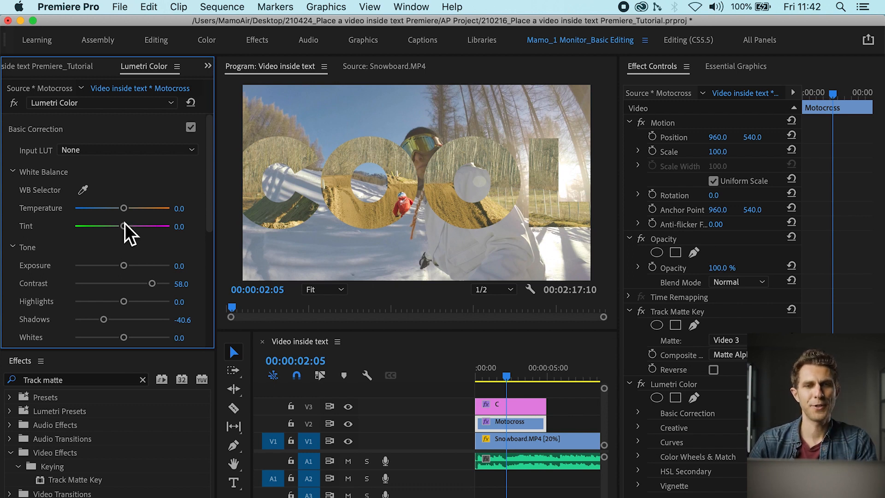
{"action": "mouse_move", "coordinate": [149, 218]}
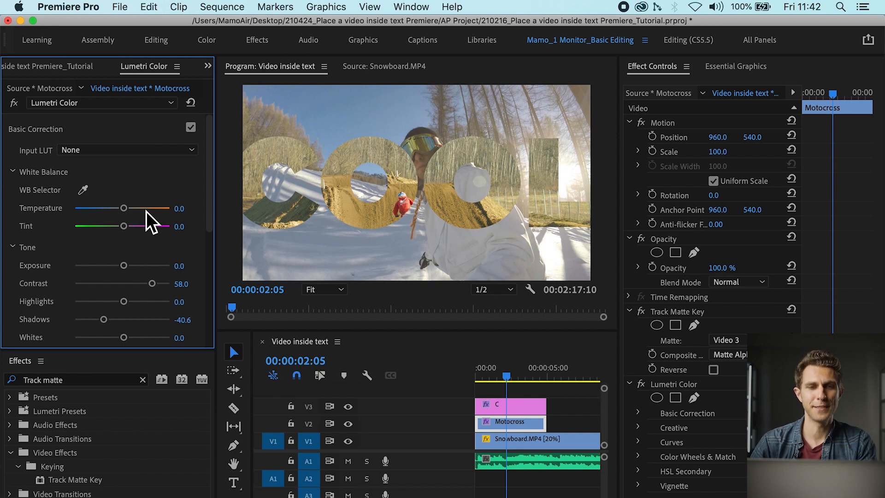
{"action": "left_click_drag", "start_coordinate": [123, 208], "coordinate": [151, 208]}
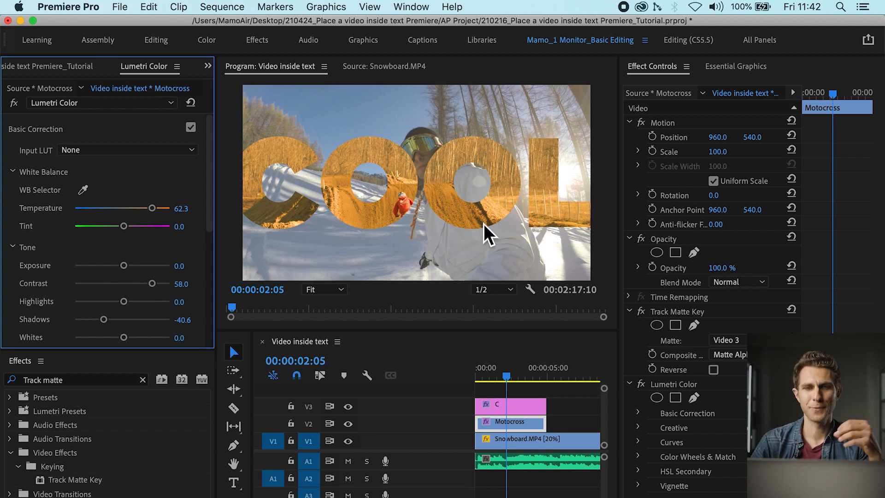
{"action": "mouse_move", "coordinate": [533, 316]}
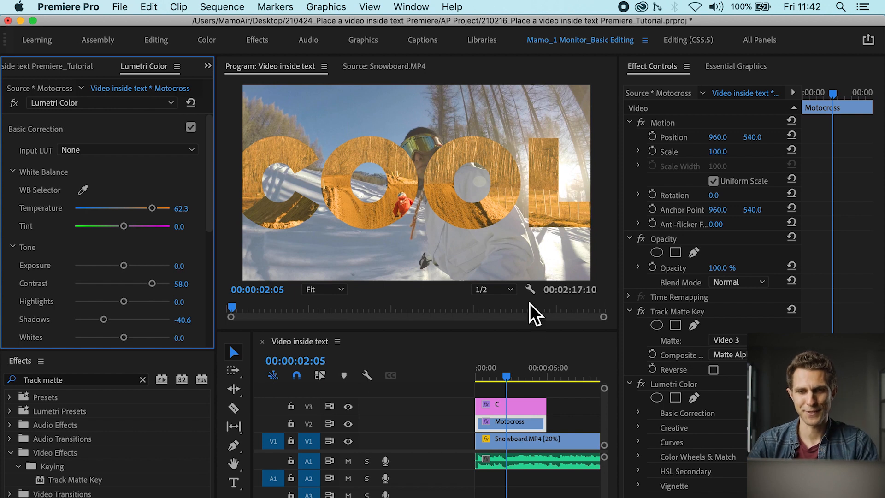
- Grade the Snowboard clip cooler with more contrast, adjusted highlights and deeper shadows
{"action": "left_click", "coordinate": [536, 440]}
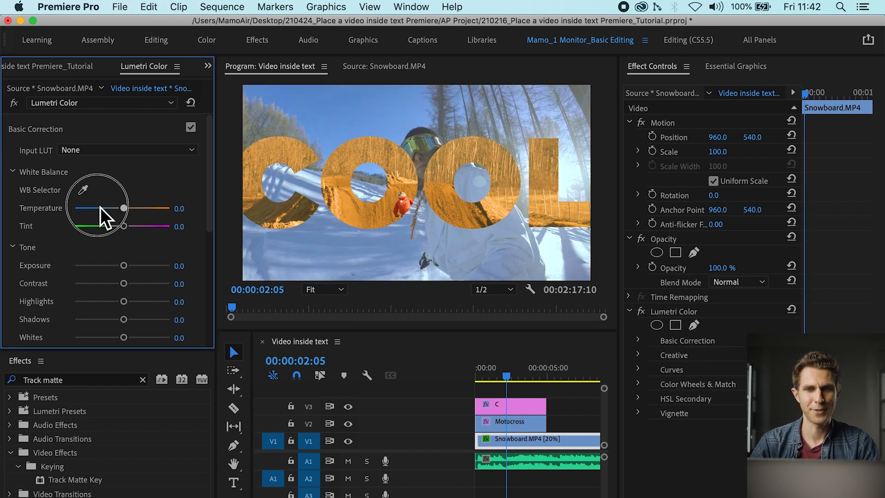
{"action": "left_click_drag", "start_coordinate": [123, 209], "coordinate": [102, 209]}
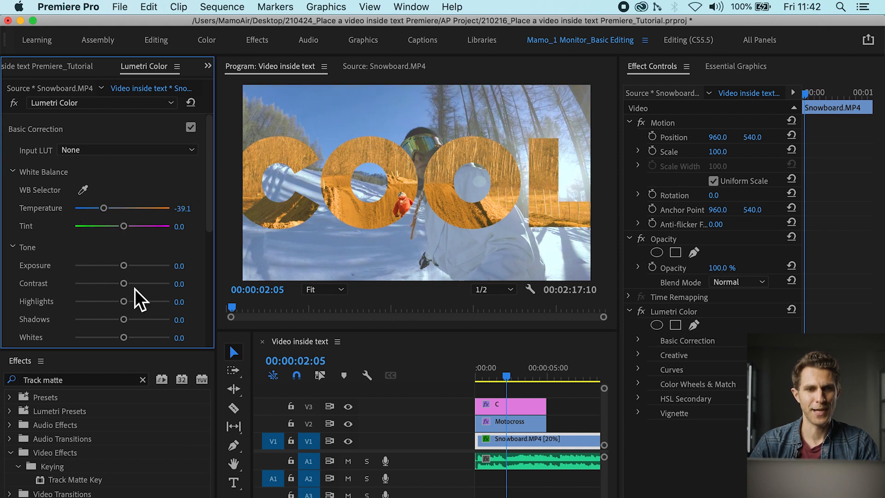
{"action": "left_click_drag", "start_coordinate": [118, 284], "coordinate": [143, 302]}
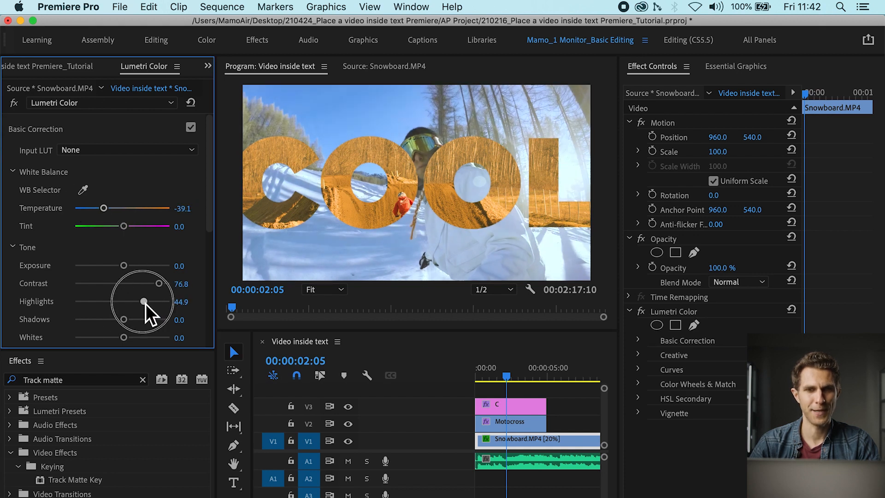
{"action": "left_click_drag", "start_coordinate": [143, 301], "coordinate": [187, 256]}
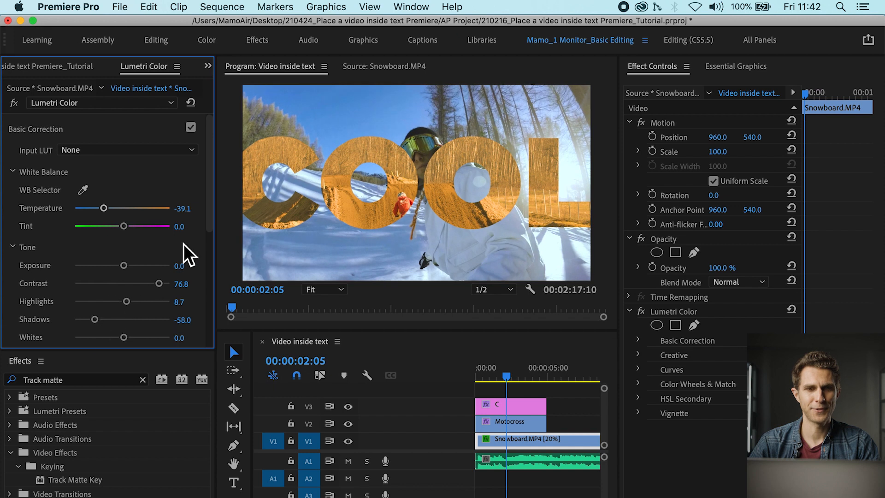
{"action": "scroll", "scroll_direction": "down", "scroll_amount": 3}
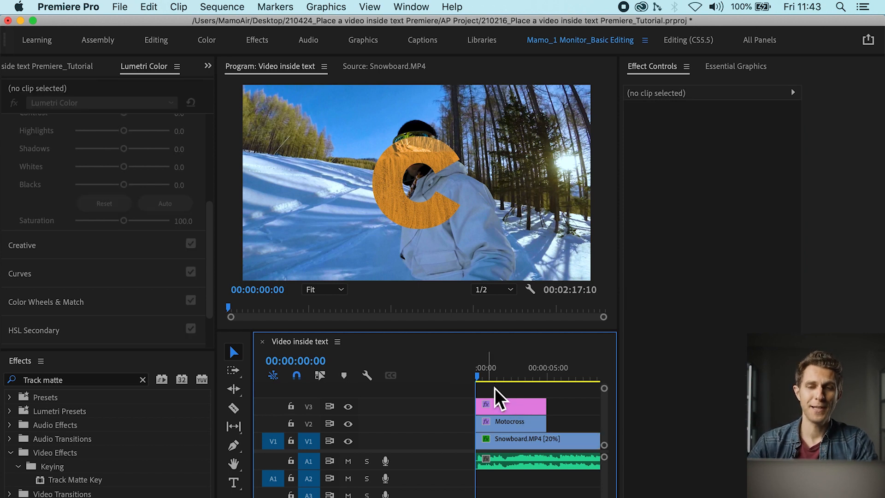
- Select the C title graphic clip on V3 to view its Effect Controls
{"action": "left_click", "coordinate": [508, 405]}
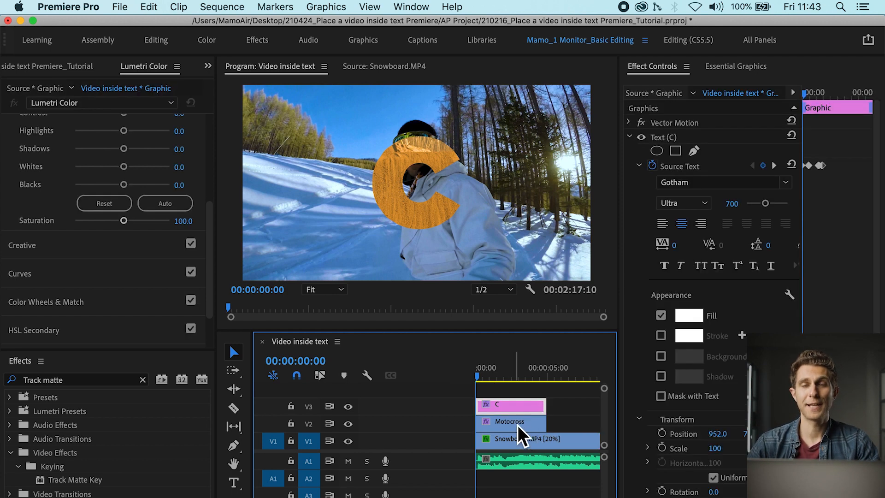